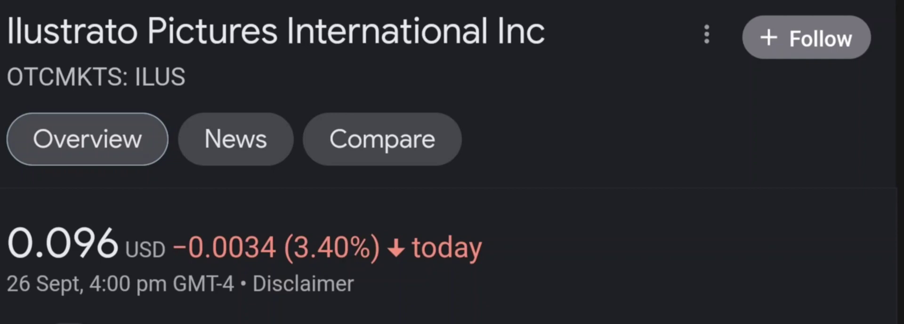
Step: Scroll to the ILUS one-day price chart below the 0.096 USD quote
scroll(down, 3)
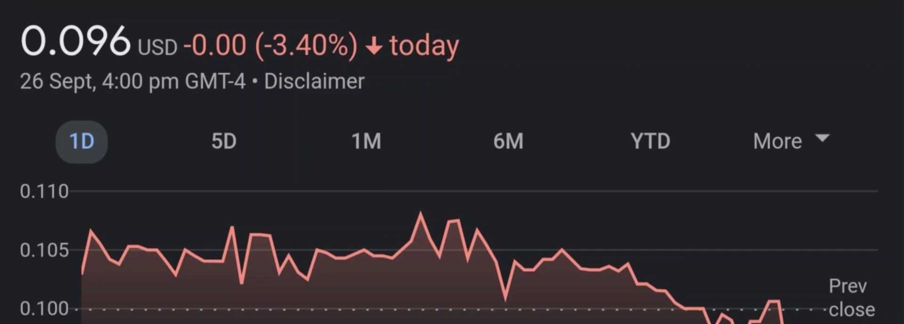
Step: Switch the ILUS chart through the 5D, 6M and YTD ranges
click(229, 141)
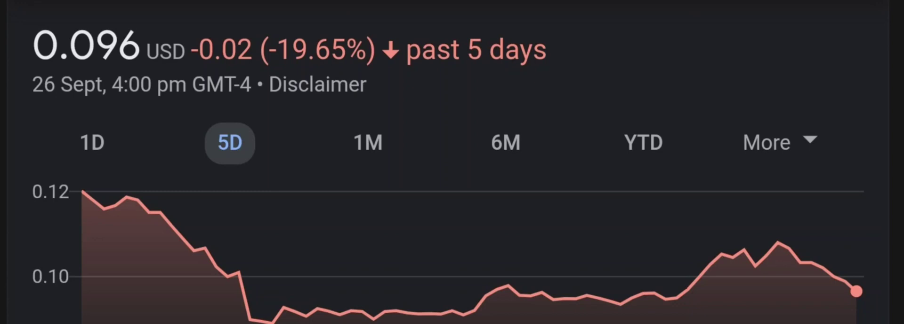
click(366, 143)
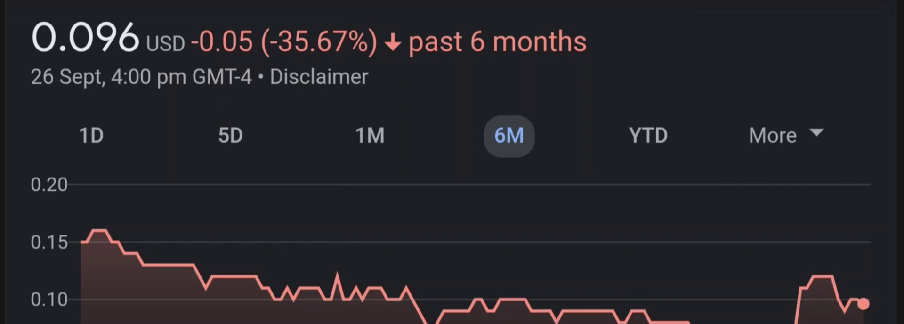
click(650, 146)
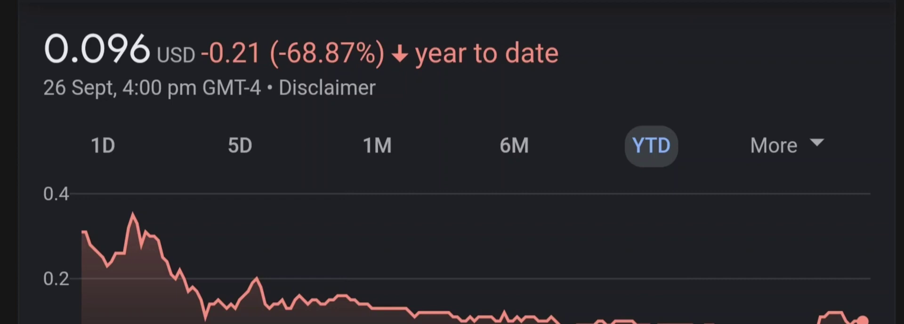
click(772, 145)
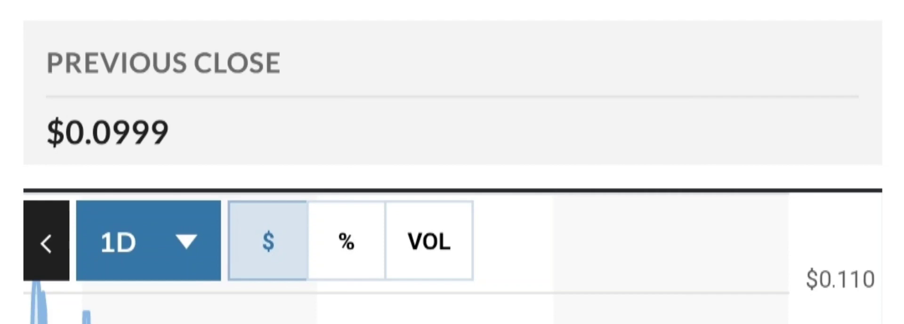
Step: Set the MarketWatch ILUS chart to 1M, then 3M, then another timeframe
click(146, 241)
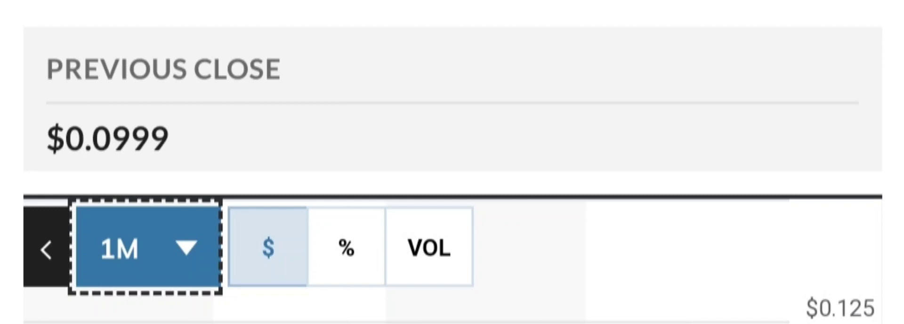
click(144, 247)
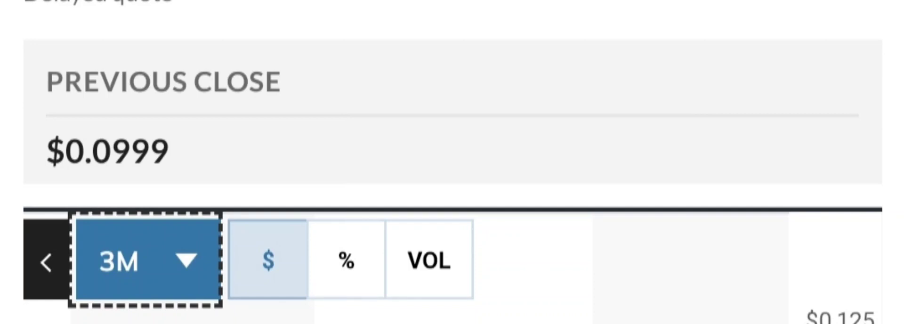
click(144, 259)
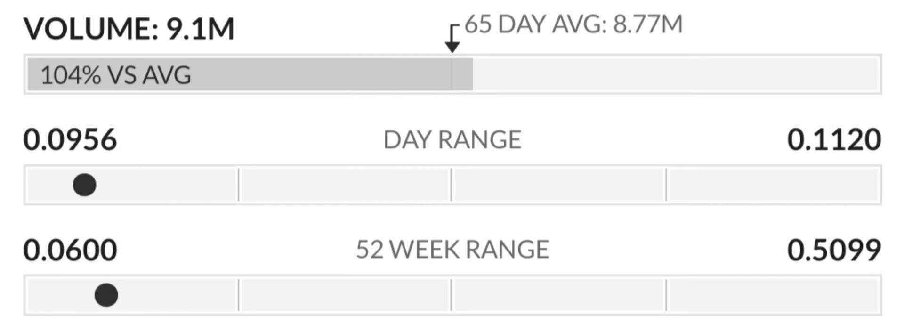
Step: Scroll down to MarketWatch's Key Data showing the 38.60 P/E ratio and $0.0025 EPS
scroll(down, 3)
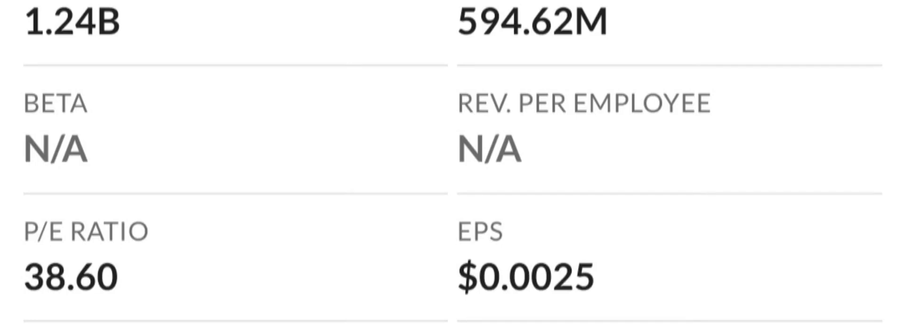
scroll(down, 3)
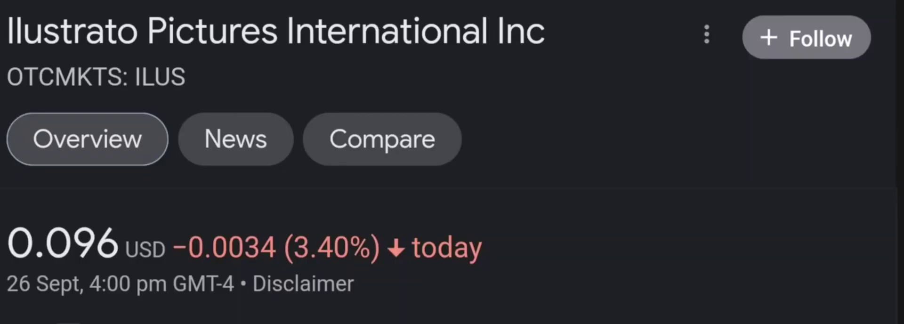
Step: Scroll to the ILUS chart and switch it to a longer timeframe
scroll(down, 3)
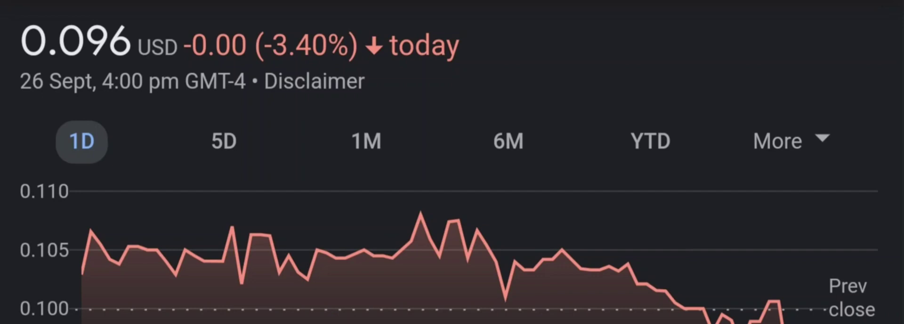
click(229, 142)
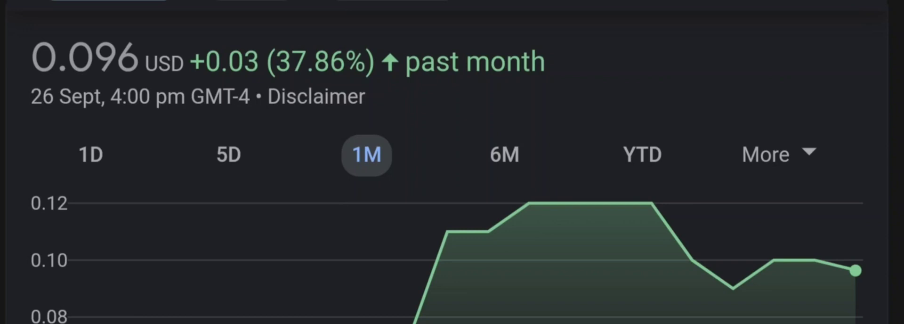
Step: Show the ILUS chart over six months (35.67% down), then year to date
click(508, 136)
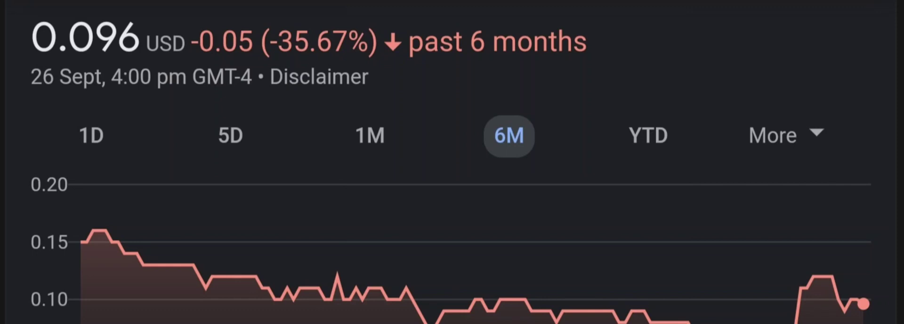
click(650, 145)
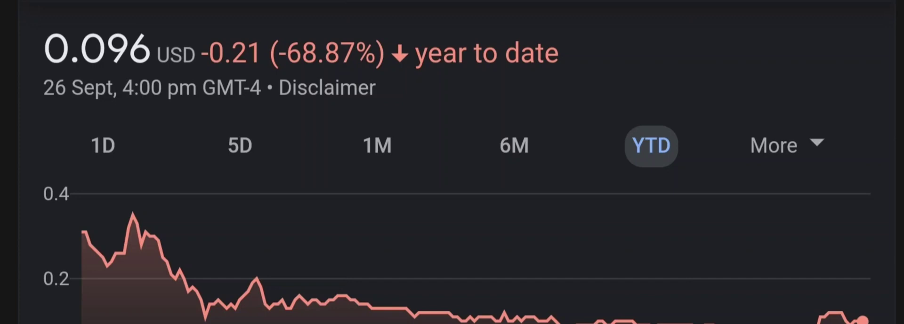
Step: Show the ILUS year-to-date chart, then the MarketWatch chart timeframe choices
click(773, 145)
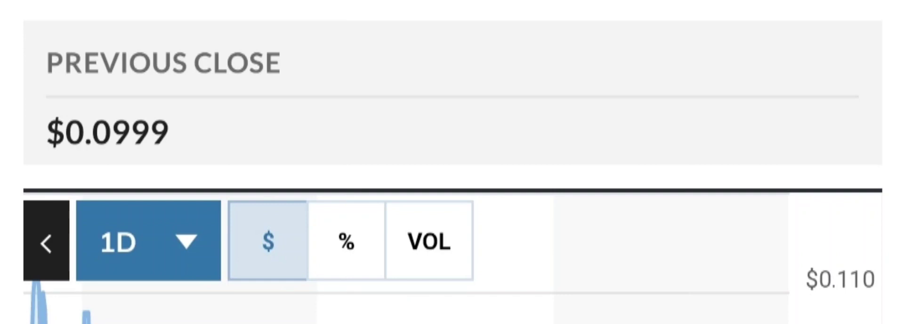
click(147, 242)
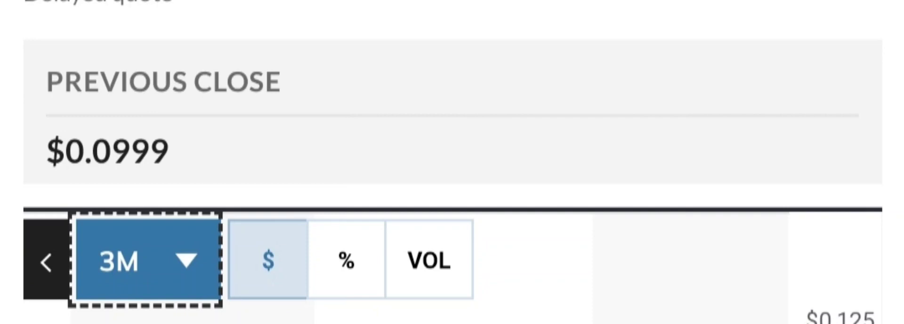
Step: Reopen the chart timeframe choices and scroll to Key Data: beta N/A, 38.60 P/E
click(144, 258)
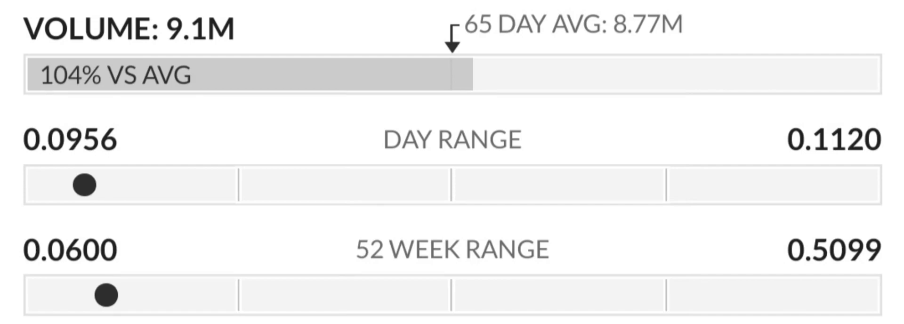
scroll(down, 3)
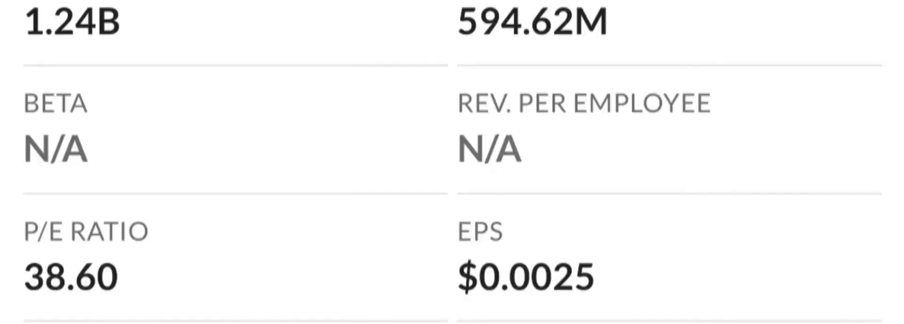